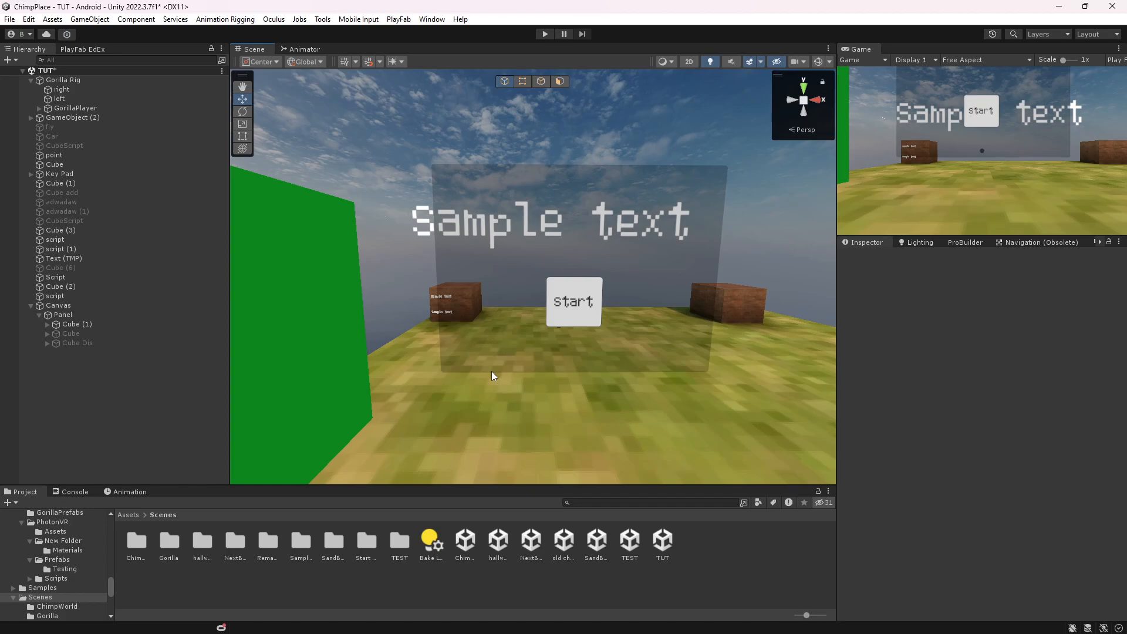
{"action": "mouse_move", "coordinate": [494, 379]}
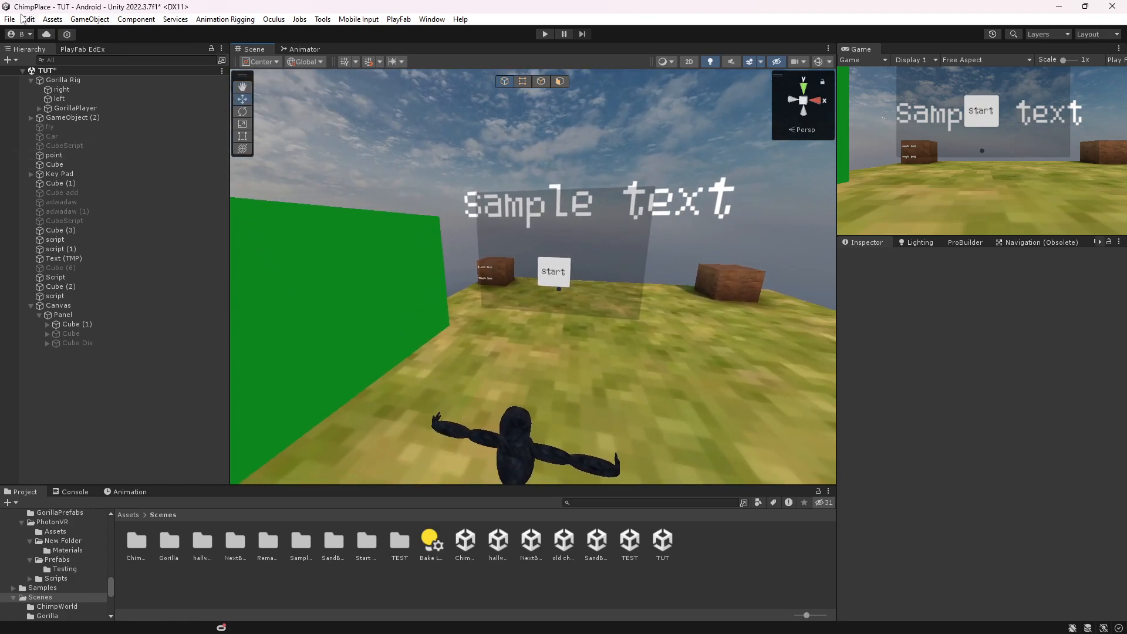
Step: Open the File menu from Unity's top menu bar
{"action": "left_click", "coordinate": [10, 18]}
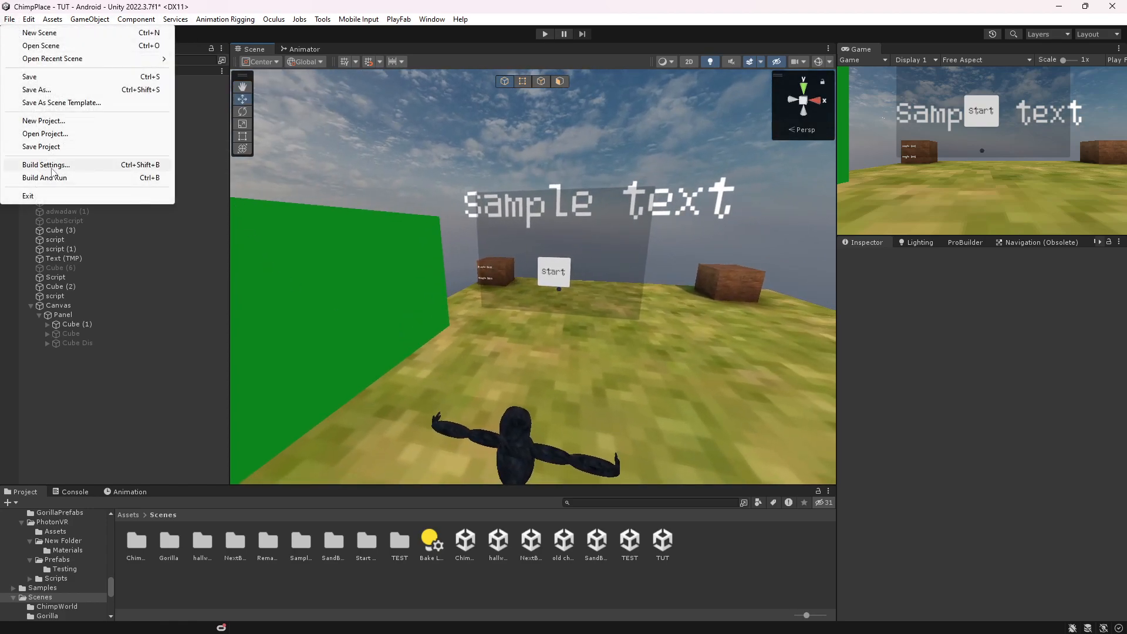
{"action": "left_click", "coordinate": [45, 164]}
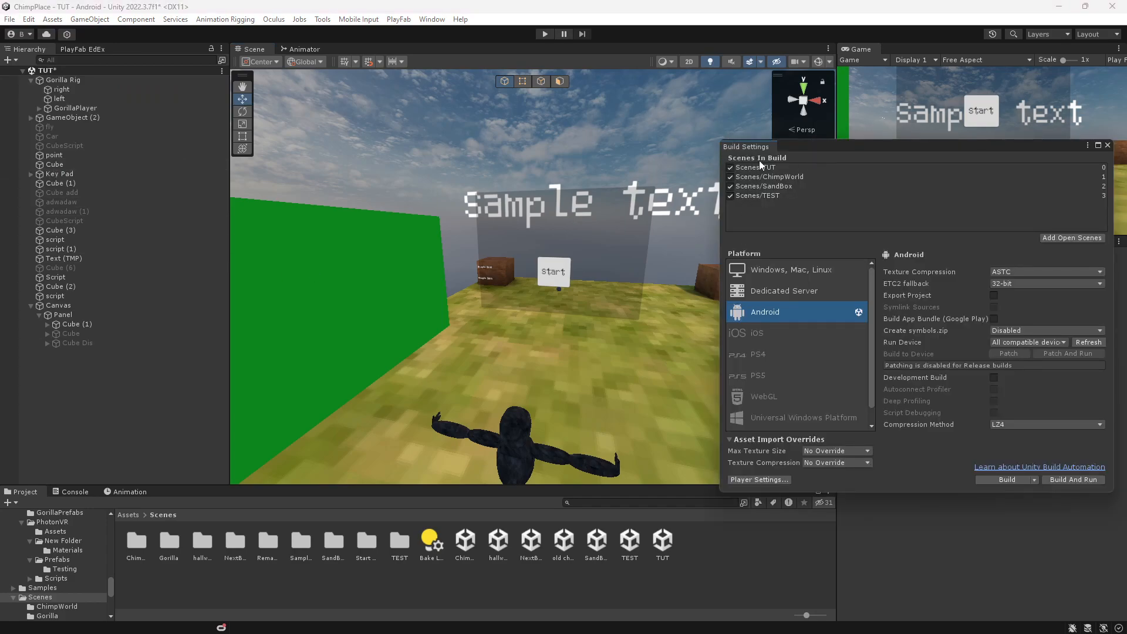
{"action": "mouse_move", "coordinate": [623, 554]}
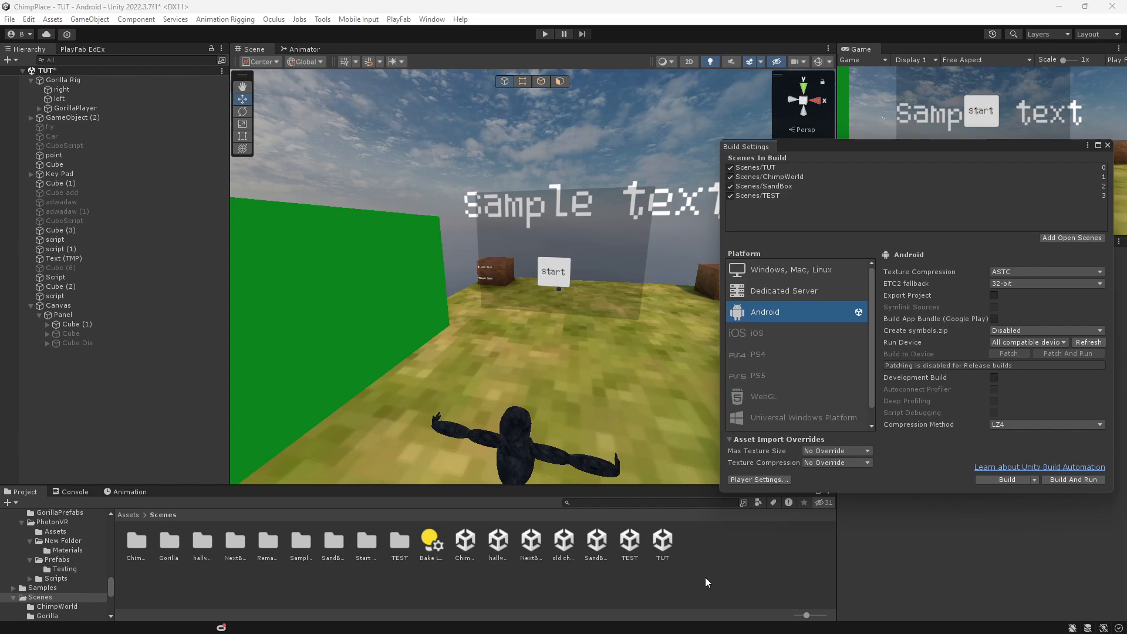
{"action": "left_click", "coordinate": [755, 167]}
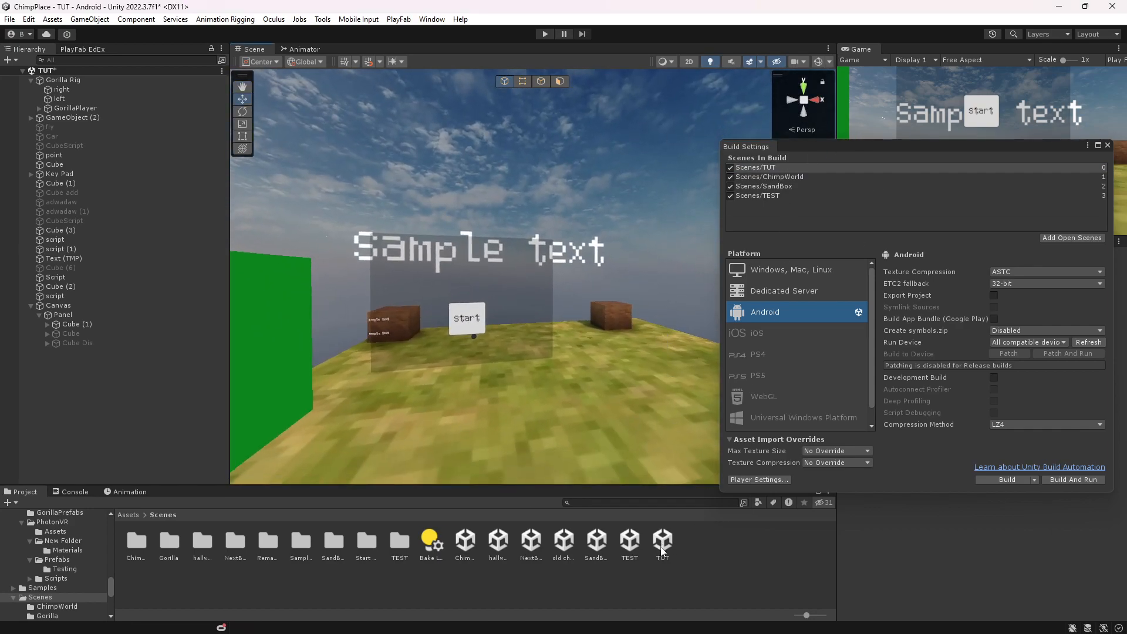
{"action": "left_click", "coordinate": [758, 196]}
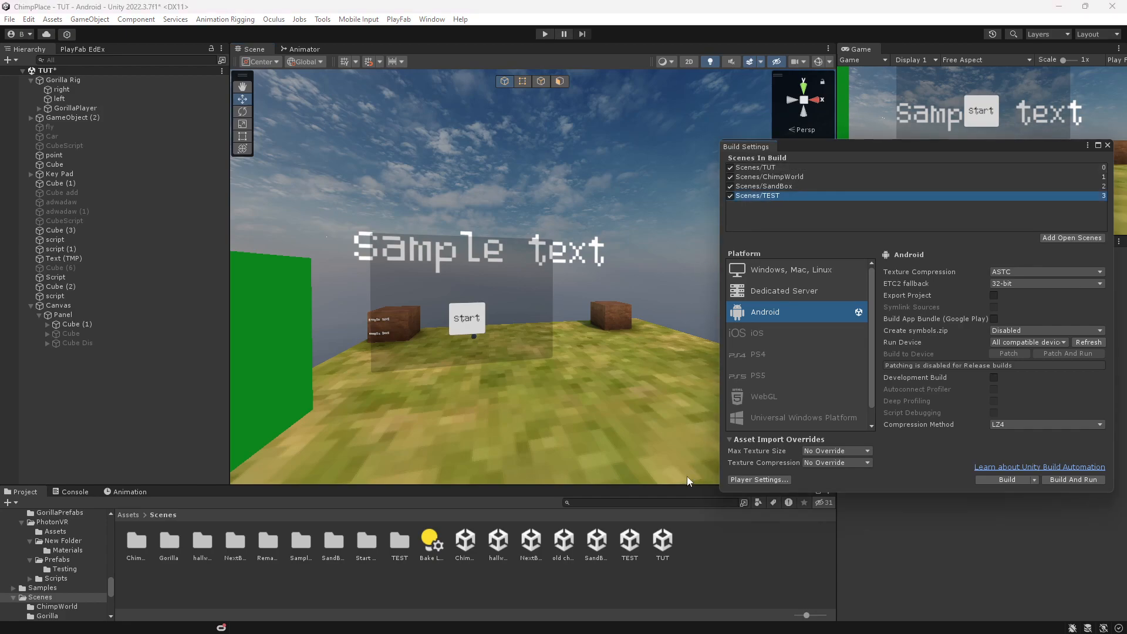
{"action": "left_click", "coordinate": [1108, 147]}
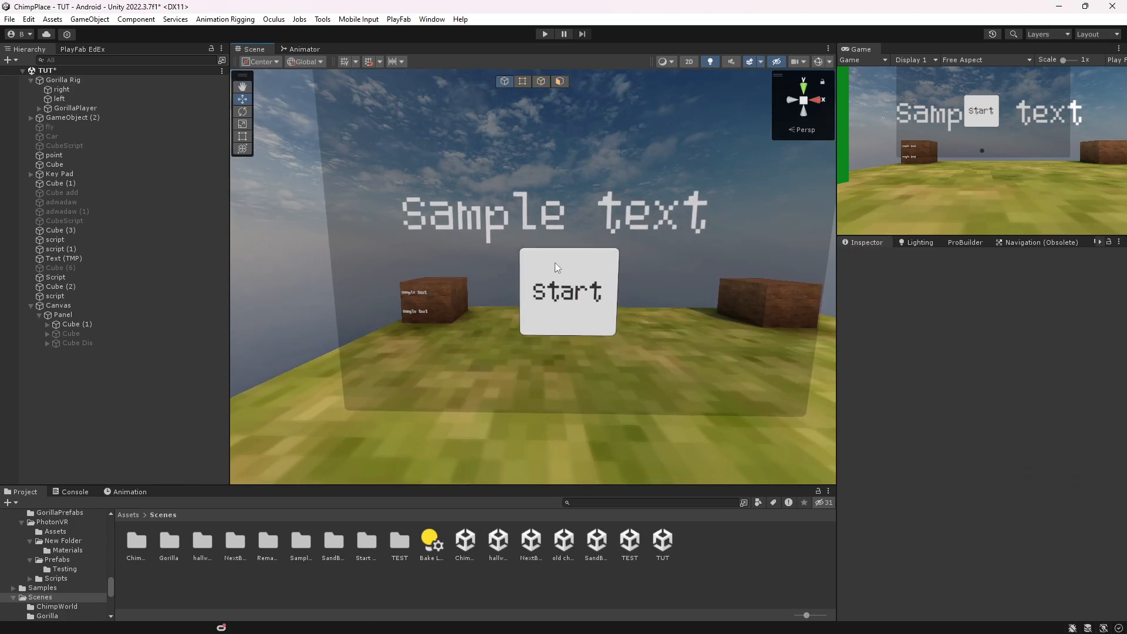
Step: Create an empty GameObject named Script and add the BetterSceneChange component to it
{"action": "left_click", "coordinate": [77, 324]}
{"action": "type", "text": "Sd"}
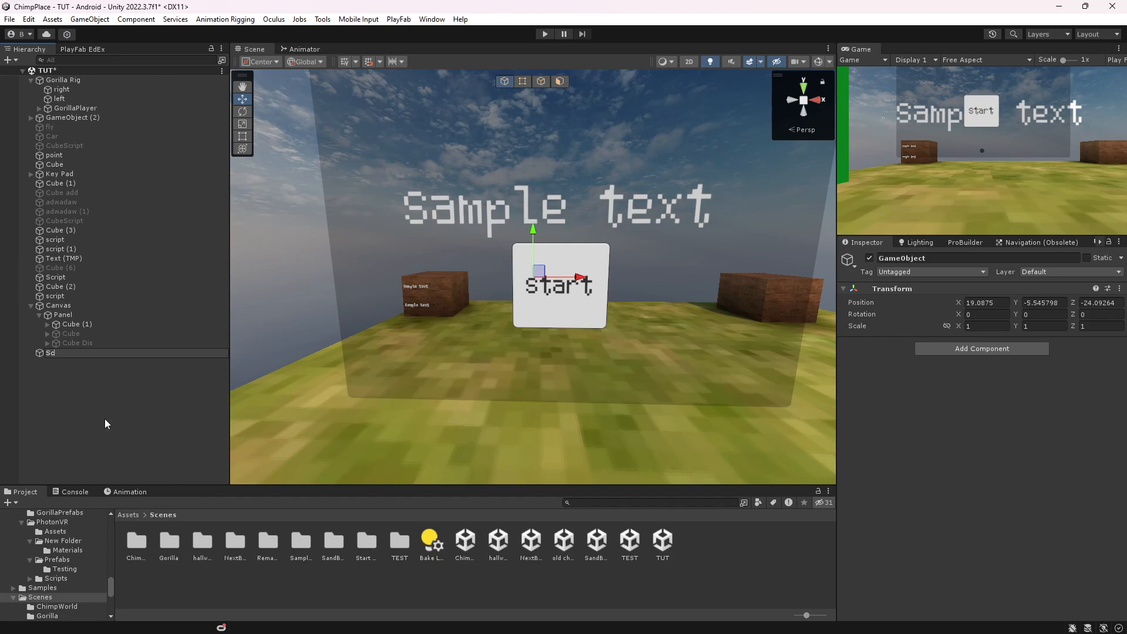
{"action": "left_click", "coordinate": [56, 352]}
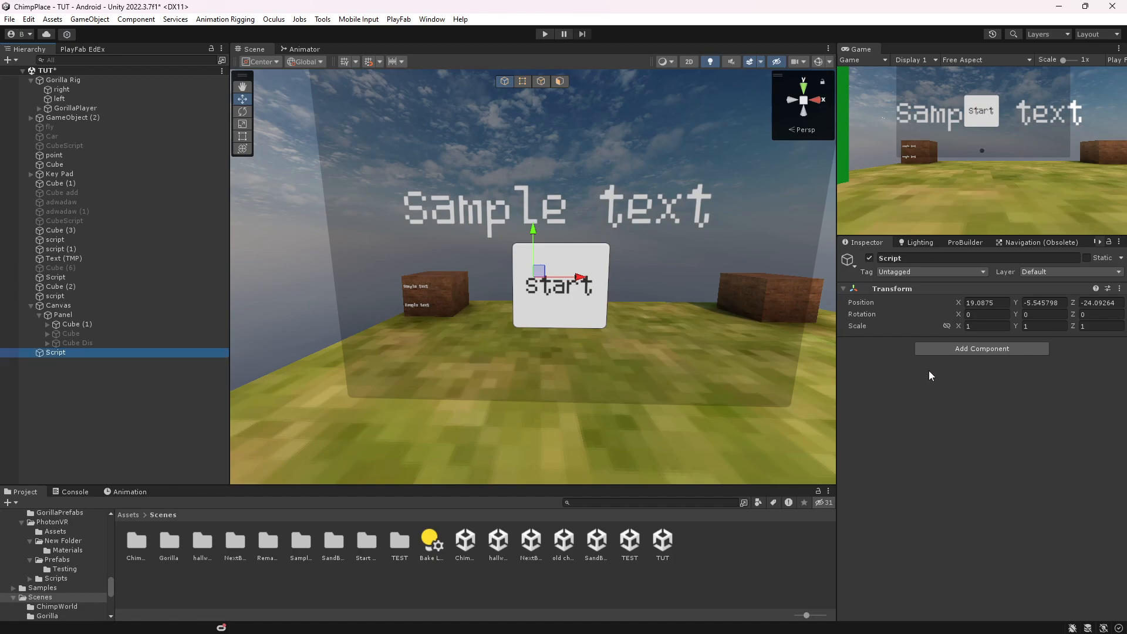
{"action": "left_click", "coordinate": [981, 348]}
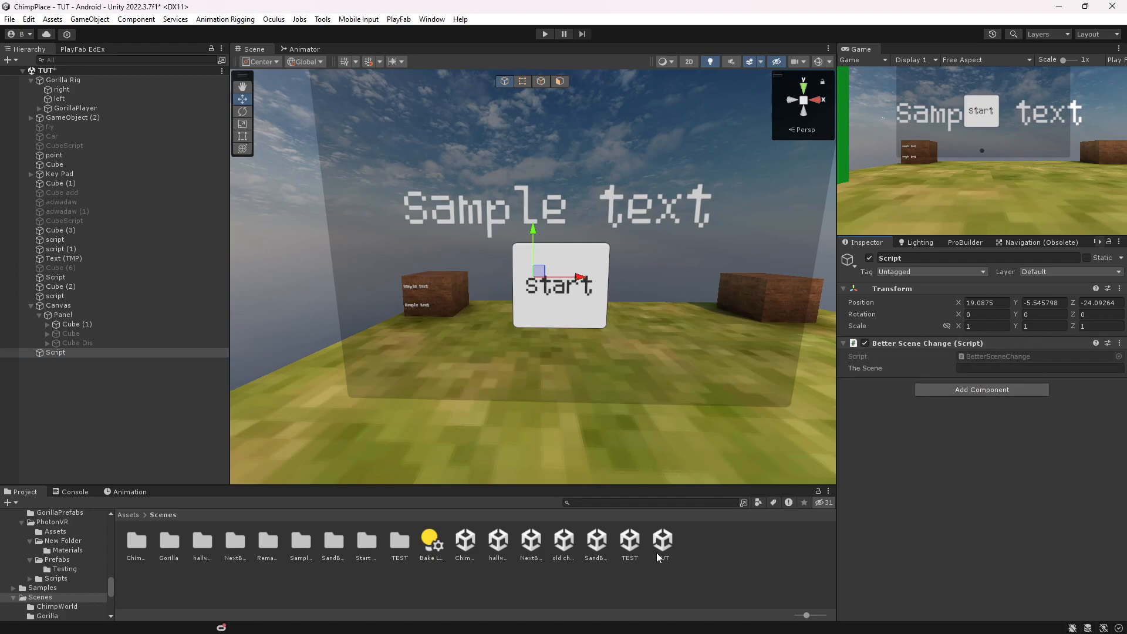
Step: Check the TEST scene asset's name, then enter TEST in Script's scene field
{"action": "right_click", "coordinate": [628, 543]}
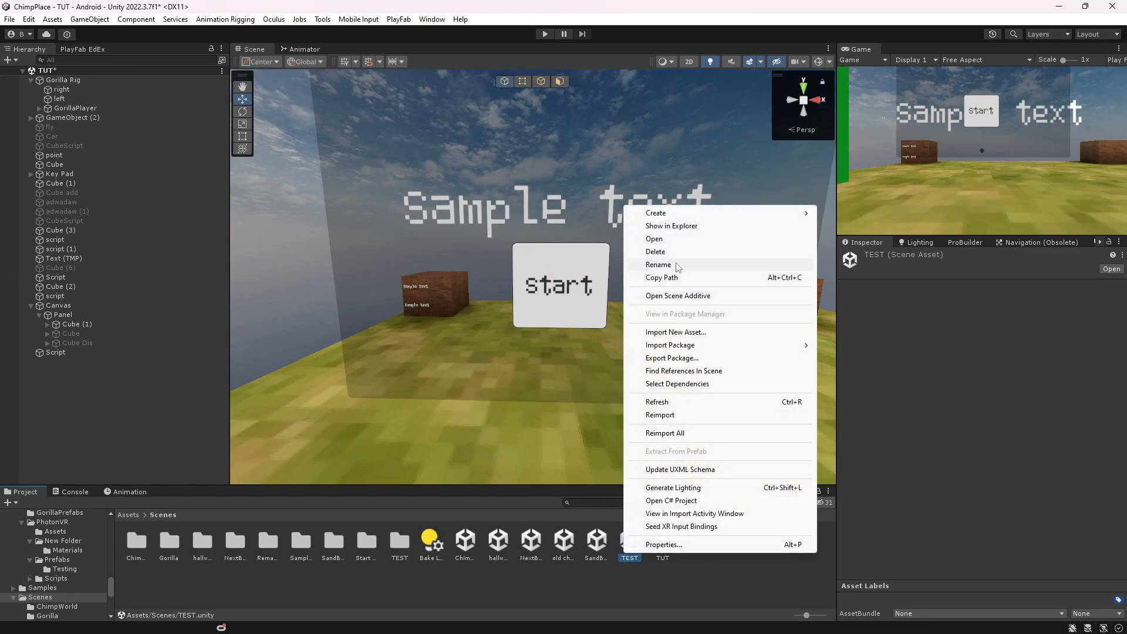
{"action": "left_click", "coordinate": [658, 265]}
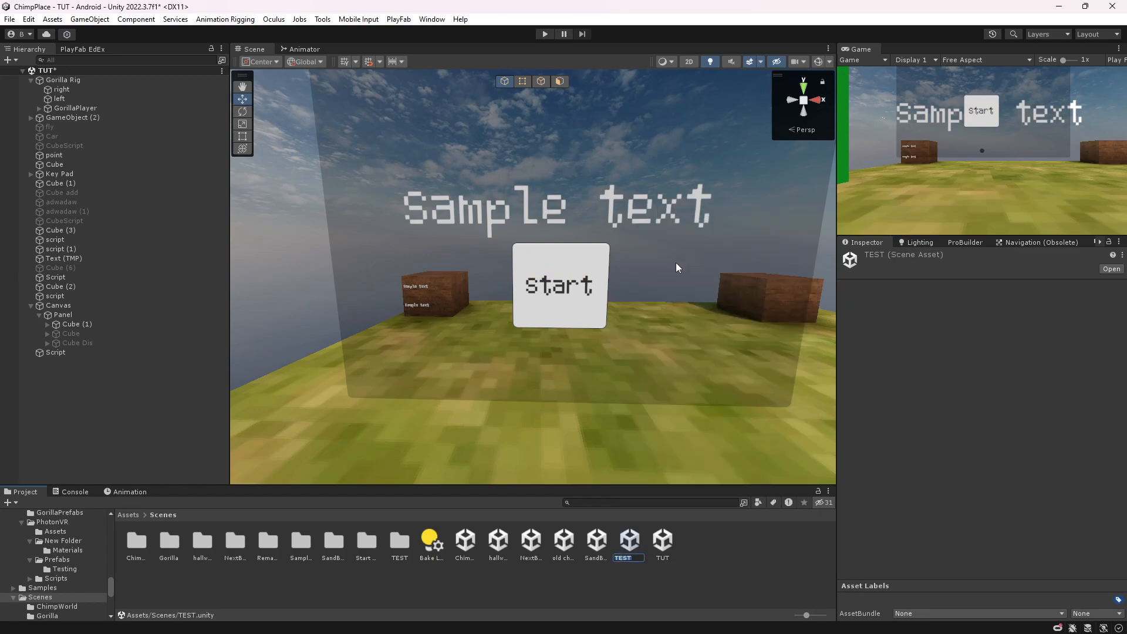
{"action": "left_click", "coordinate": [56, 352]}
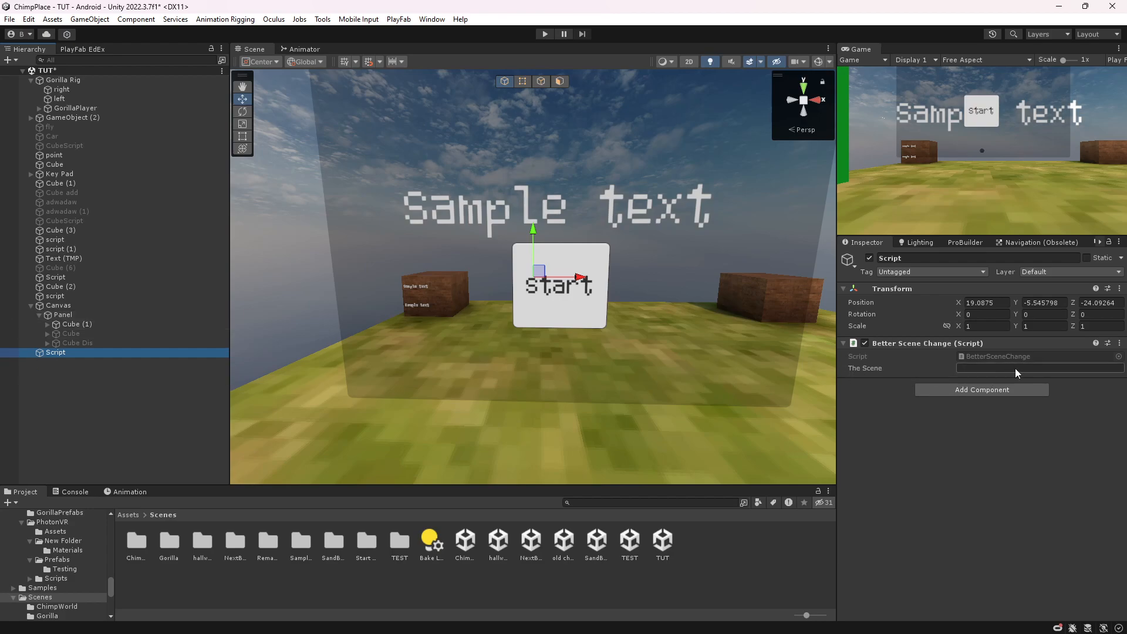
{"action": "type", "text": "TEST"}
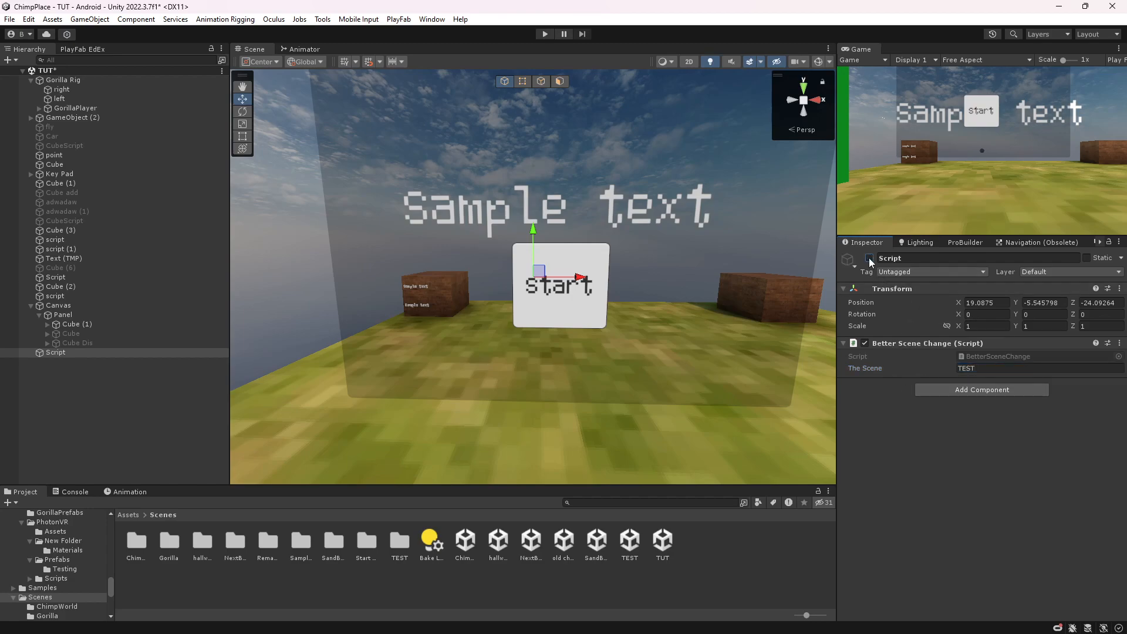
{"action": "left_click", "coordinate": [77, 324]}
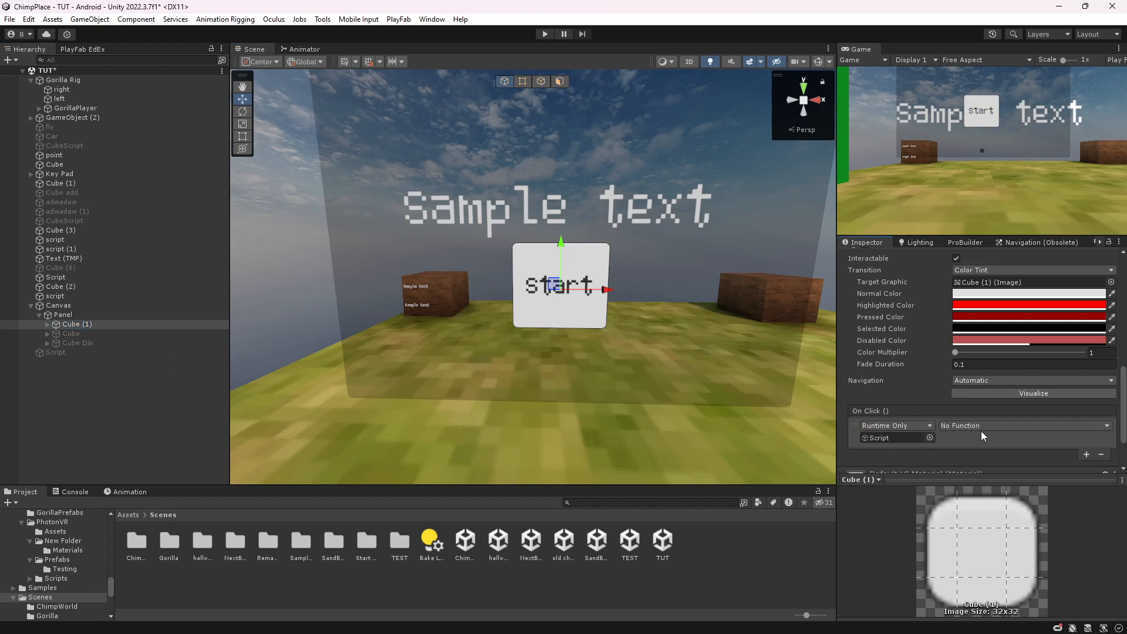
Step: Choose BetterSceneChange's scene-loading function in the start button's On Click dropdown
{"action": "left_click", "coordinate": [1021, 425]}
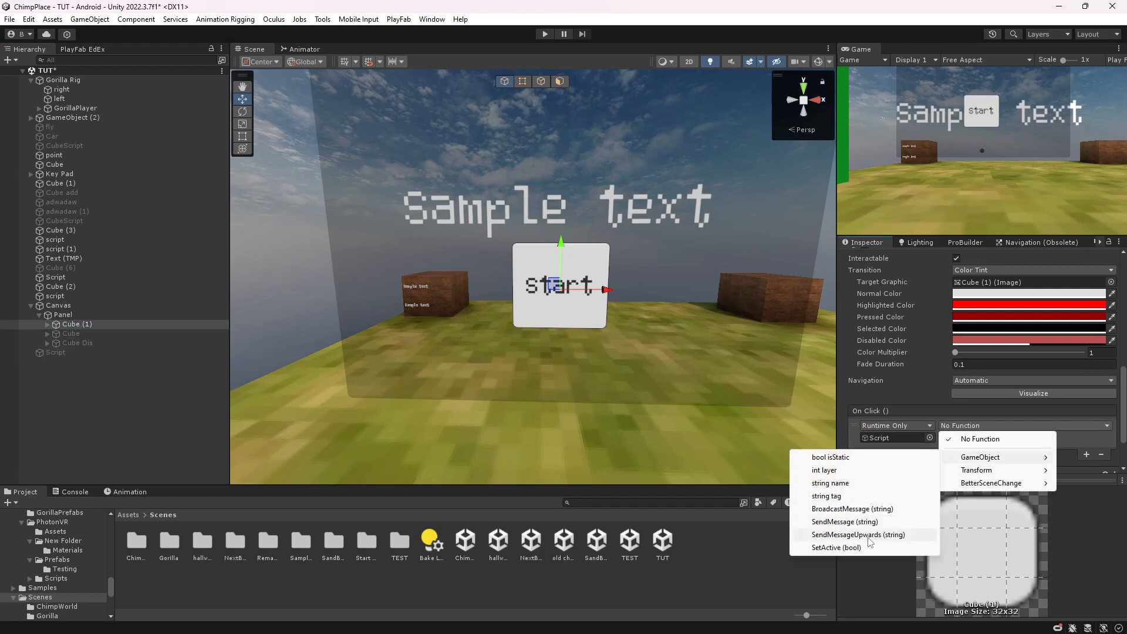
{"action": "left_click", "coordinate": [834, 547]}
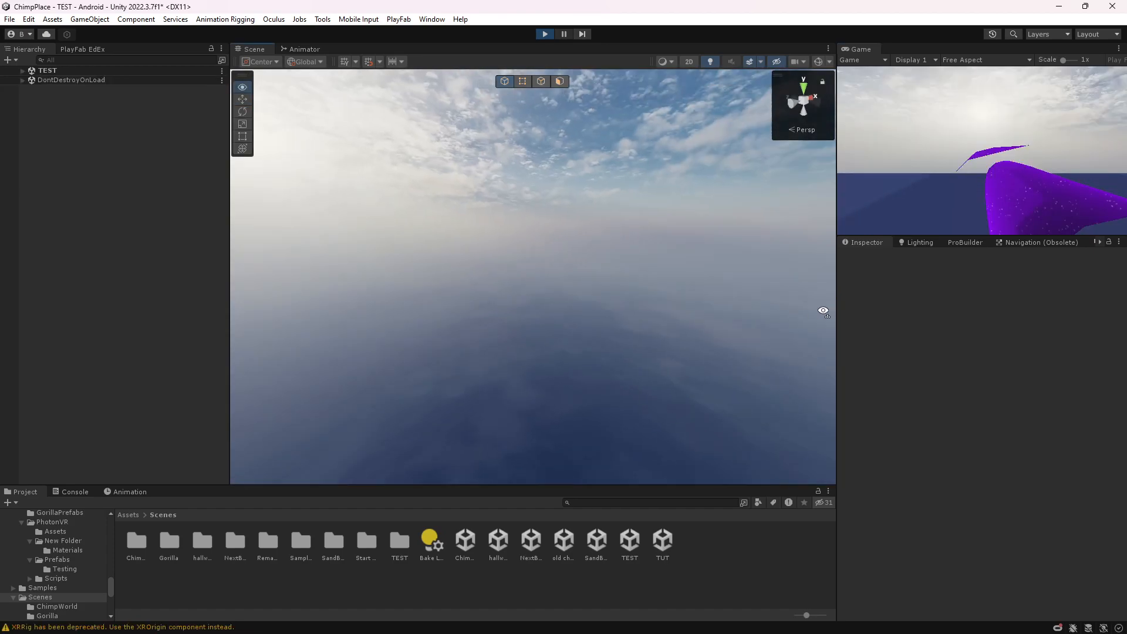
Step: Expand the loaded TEST scene in the Hierarchy to view Gorilla Rig, Plane and other objects
{"action": "left_click", "coordinate": [32, 71]}
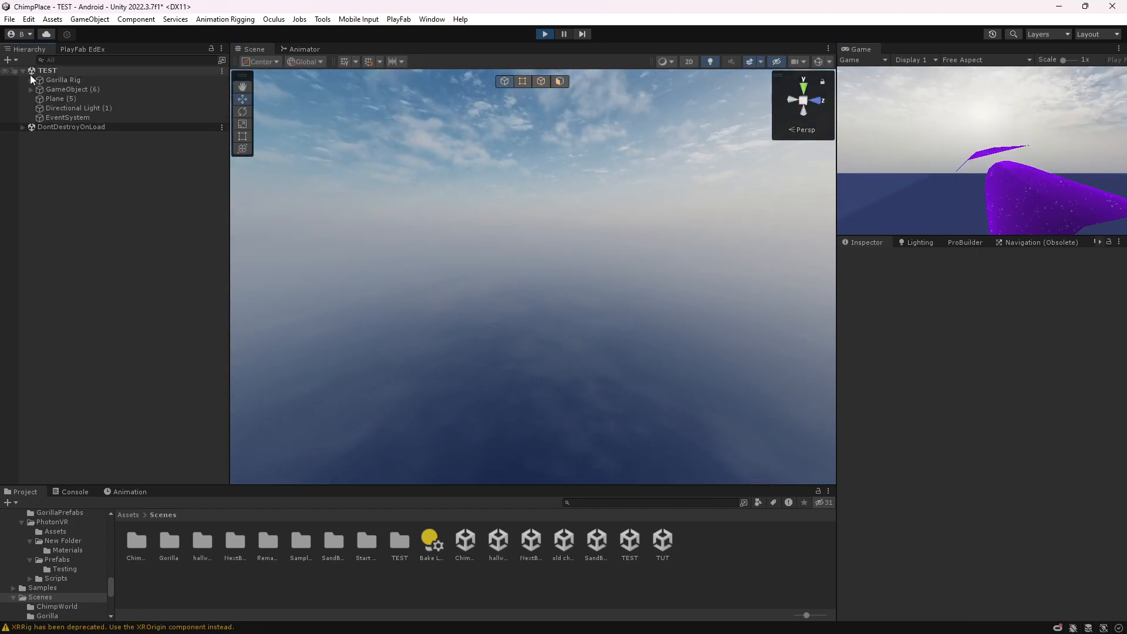